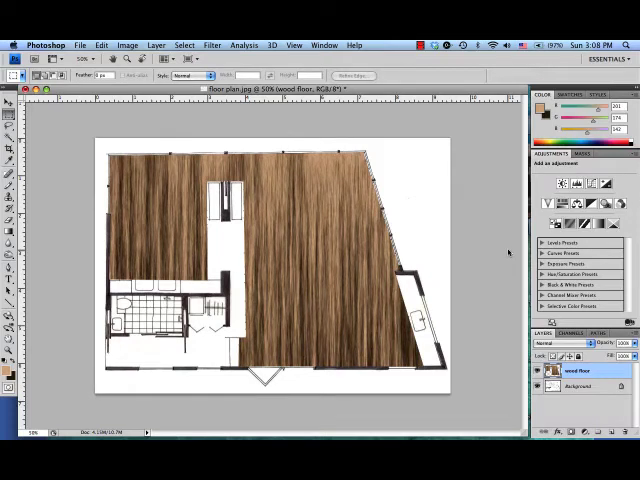
mouse_move(510, 255)
type("countertops")
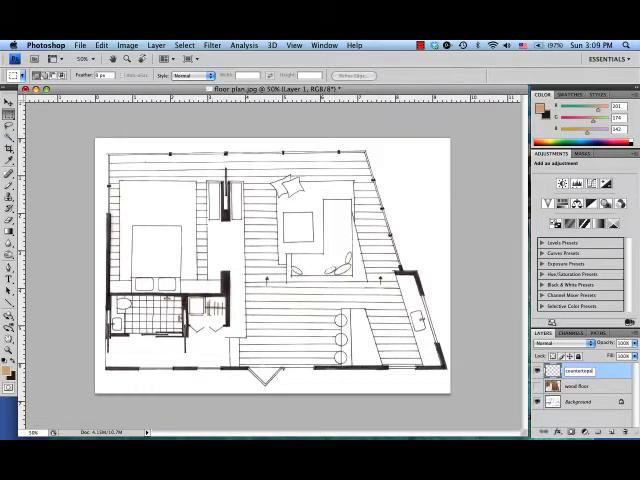
Step: Select the kitchen counter area with the Magic Wand and make the countertops layer active
left_click(578, 402)
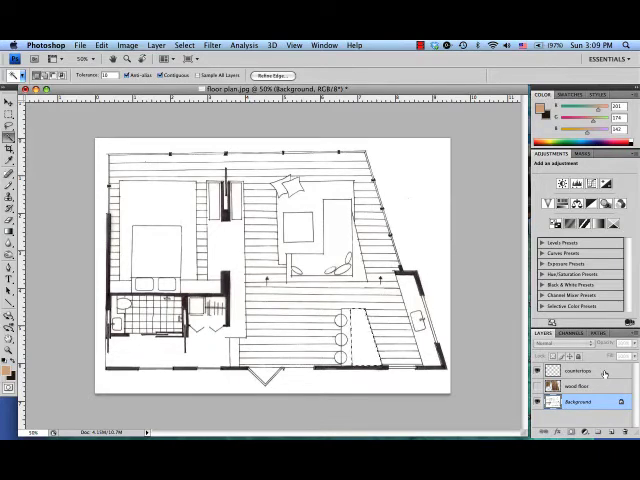
left_click(578, 371)
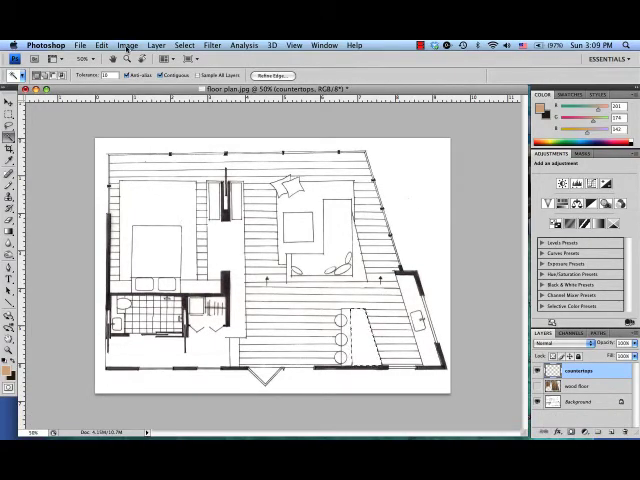
Step: Open the Fill dialog from the Edit menu and set Use to Pattern
left_click(126, 45)
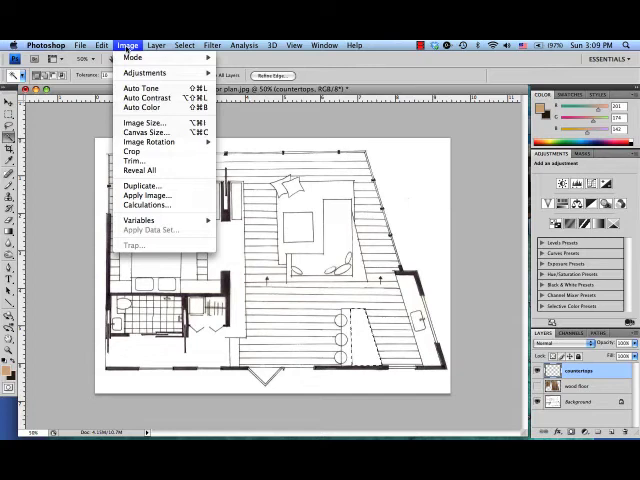
left_click(102, 45)
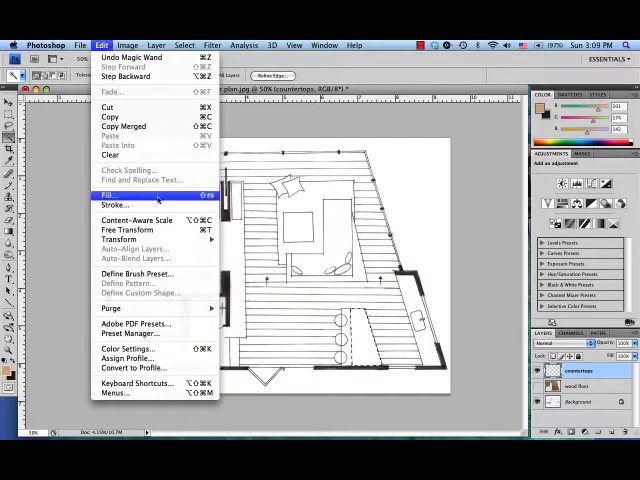
left_click(106, 195)
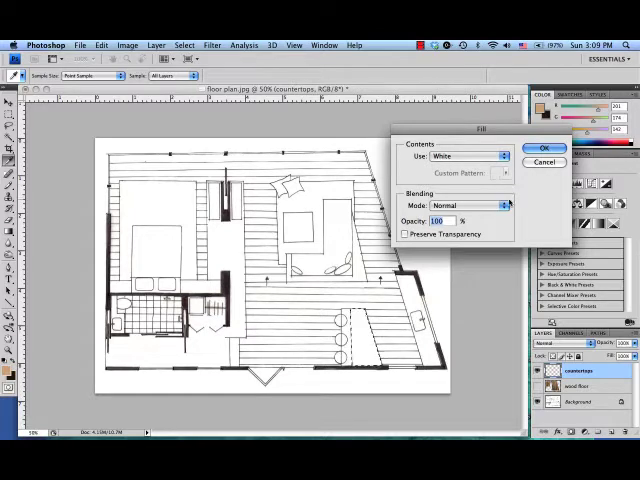
left_click(467, 155)
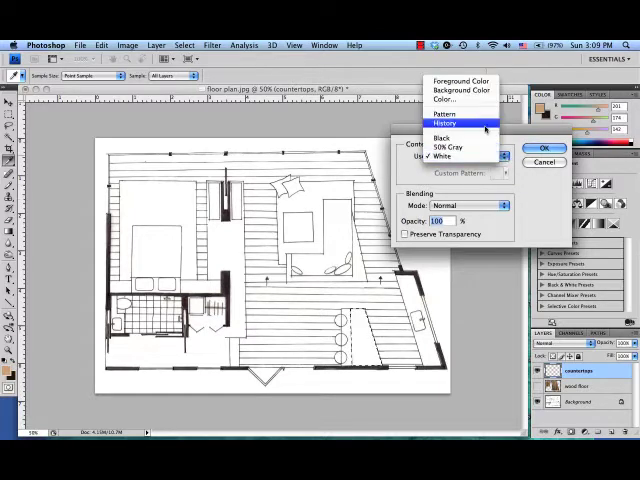
left_click(444, 113)
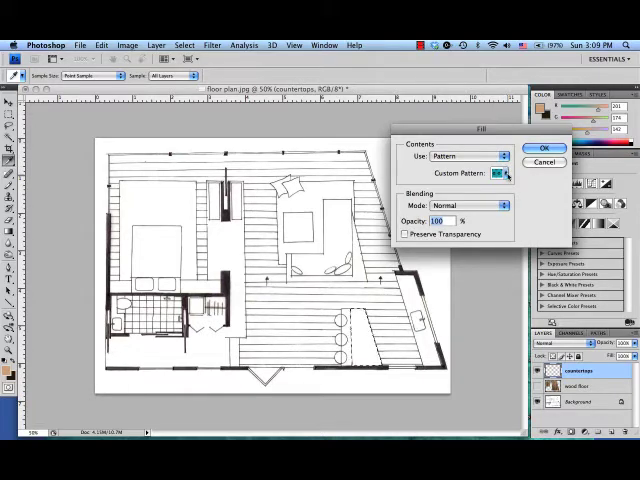
Step: Load the Rock Patterns set and fill the counter with the granite pattern
left_click(504, 173)
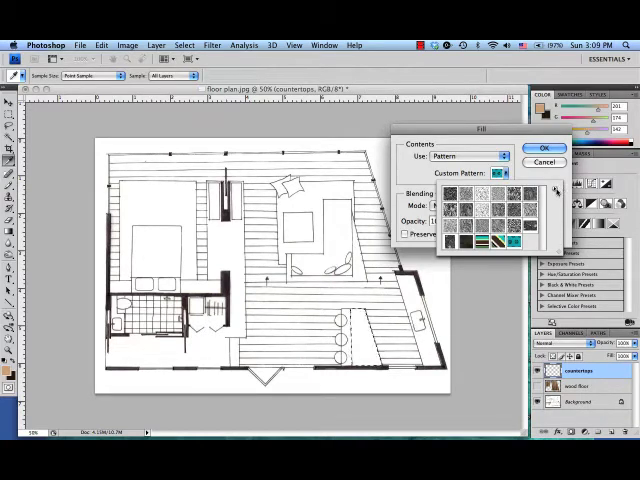
left_click(556, 191)
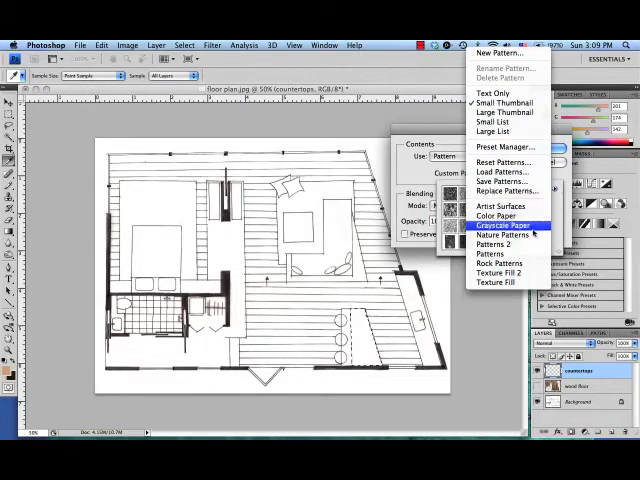
mouse_move(503, 234)
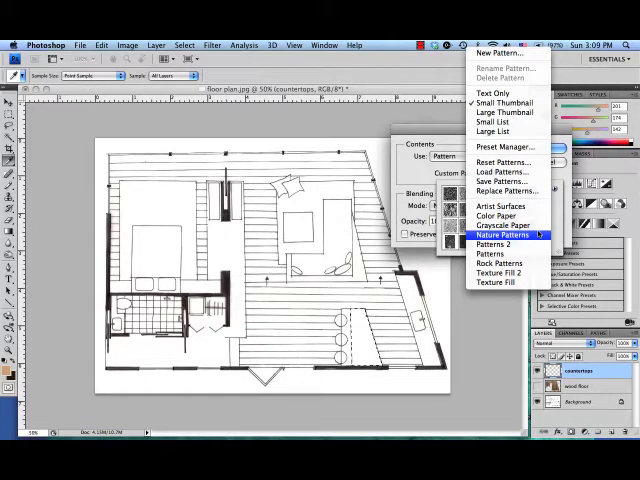
mouse_move(500, 263)
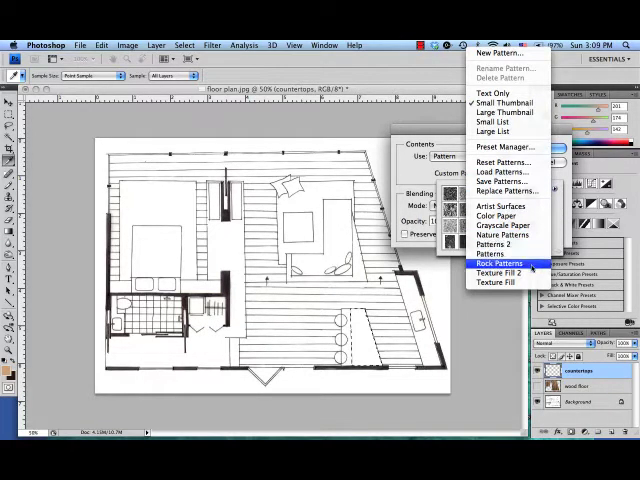
left_click(500, 263)
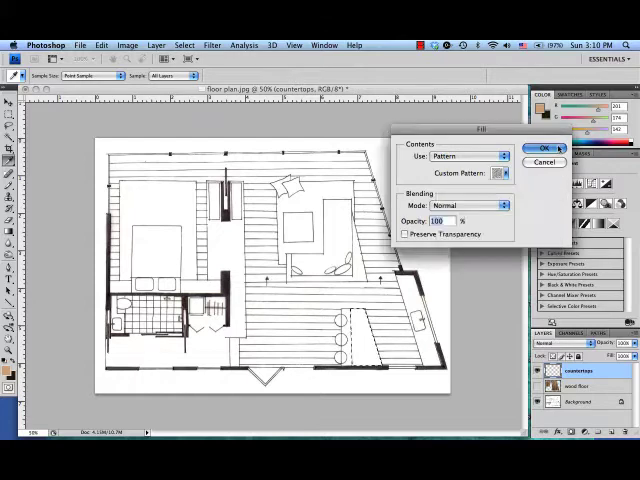
left_click(543, 147)
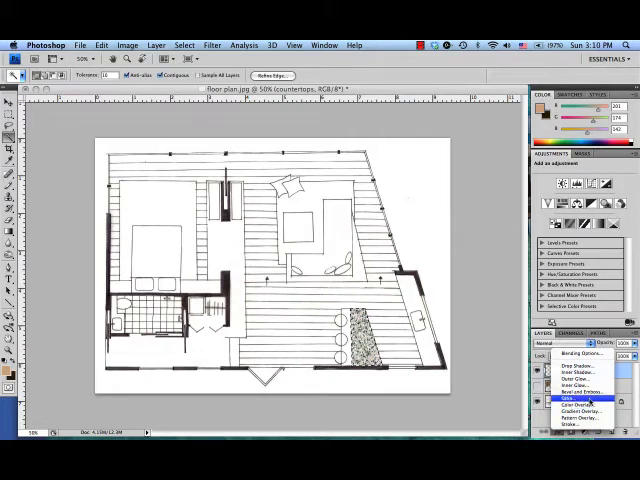
mouse_move(575, 418)
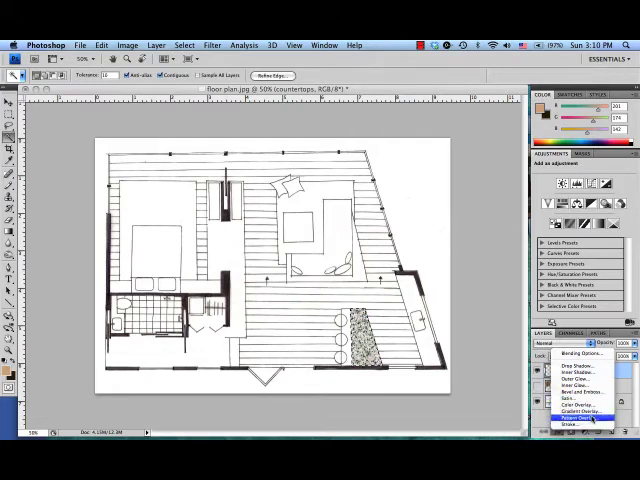
Step: Add a granite Pattern Overlay layer style to the countertops layer
left_click(581, 418)
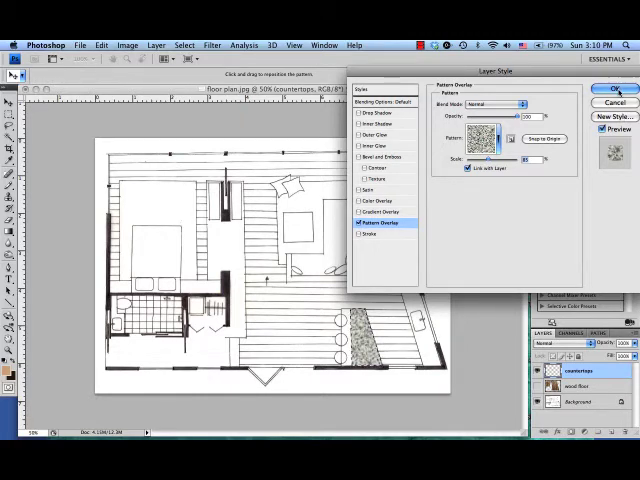
left_click(614, 89)
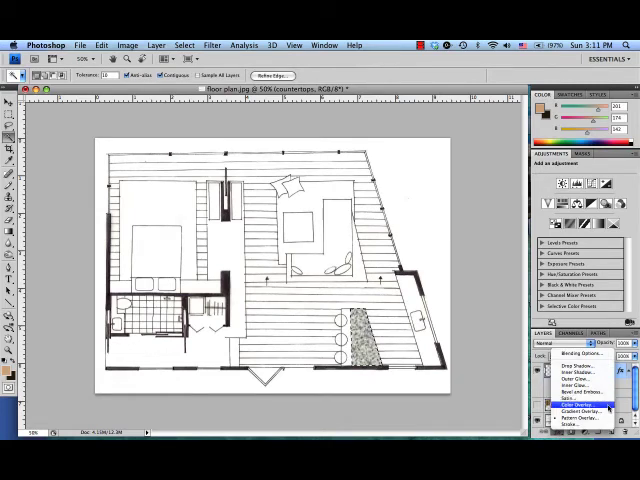
Step: Add a green Color Overlay to the countertops layer and lower its opacity to about 21%
left_click(567, 401)
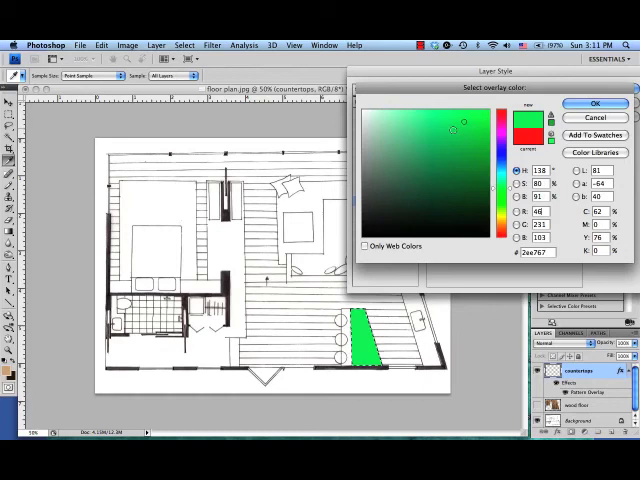
left_click(595, 103)
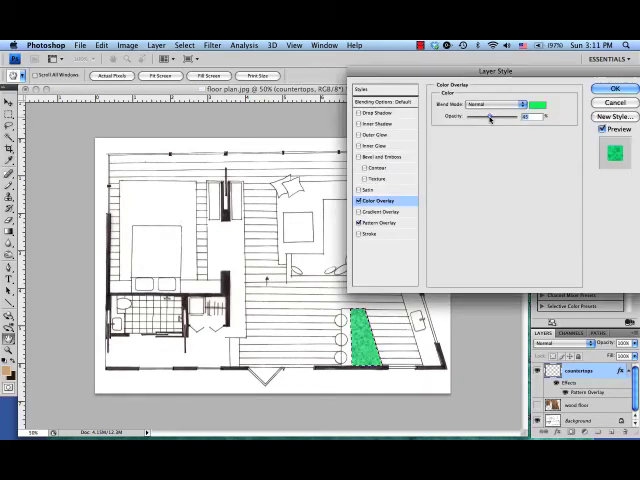
left_click_drag(491, 117, 479, 117)
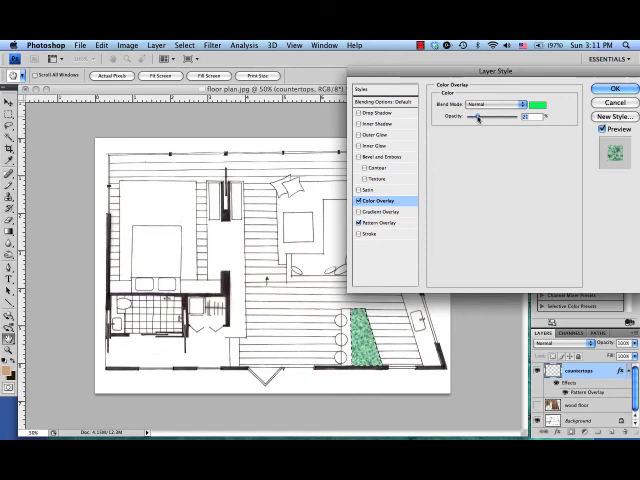